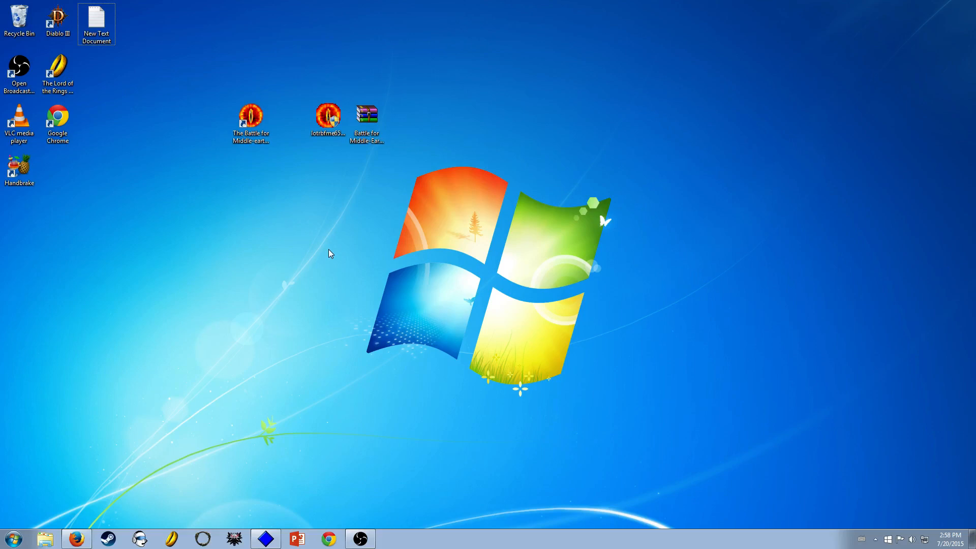
- Restore the Firefox window showing the FileFront Battle for Middle-earth v1.03 patch page
click(250, 120)
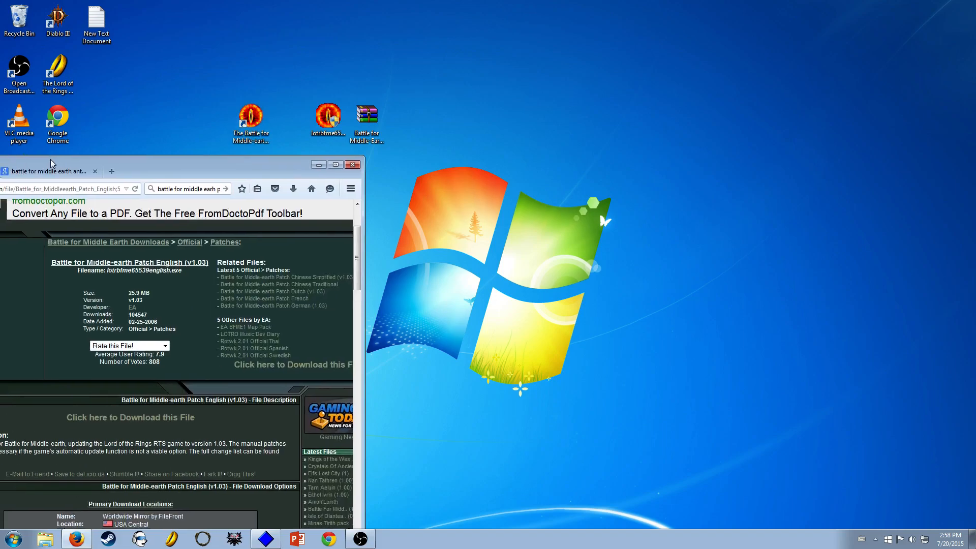
- Switch to the Google Images results for Battle for Middle-earth
click(336, 164)
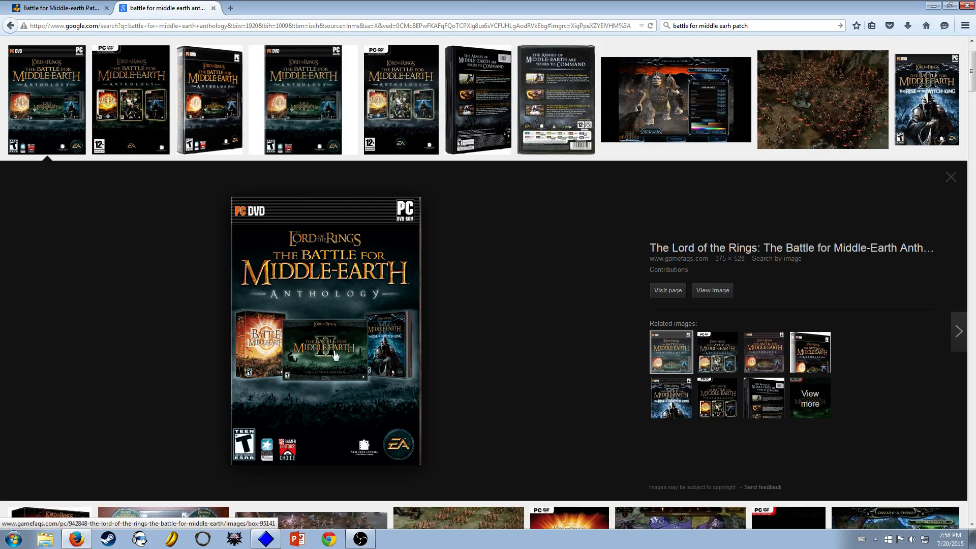
mouse_move(537, 338)
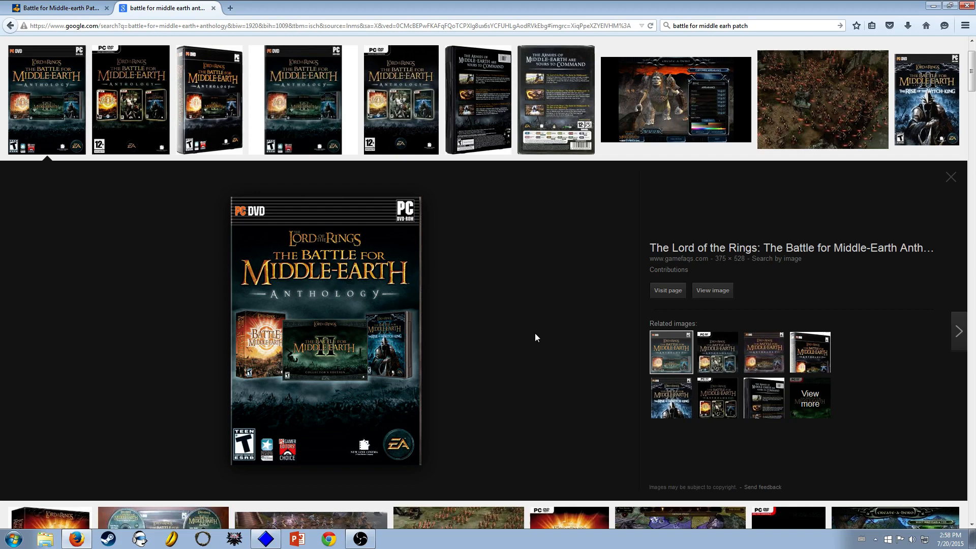
mouse_move(366, 330)
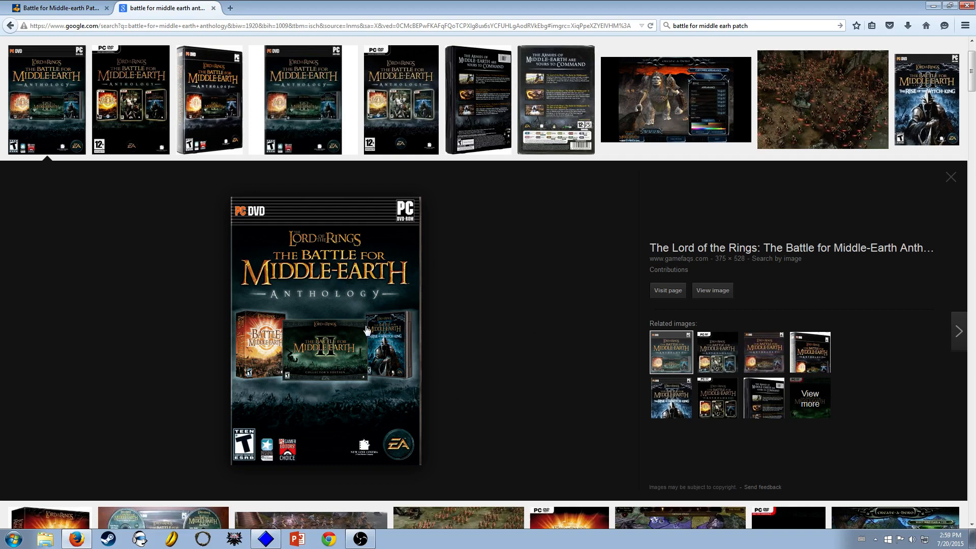
mouse_move(397, 356)
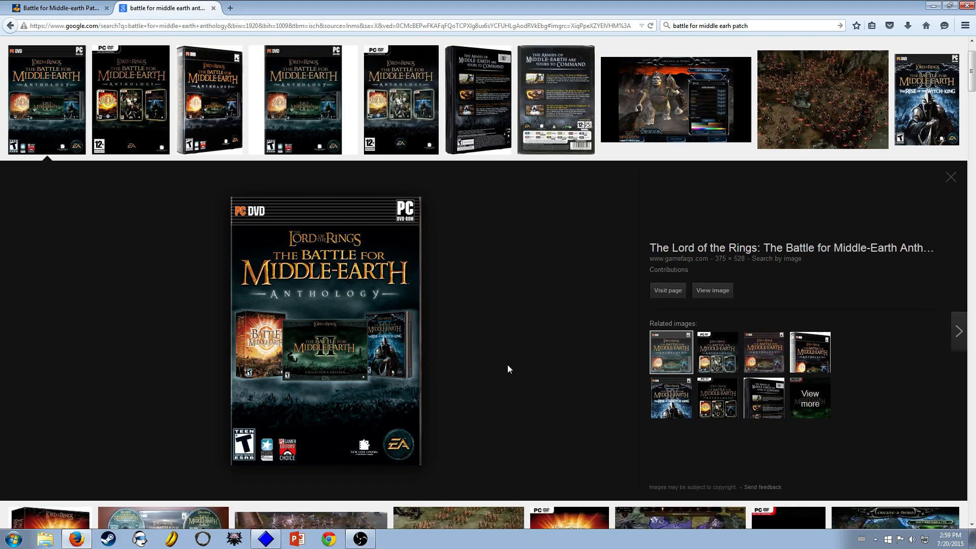
mouse_move(638, 307)
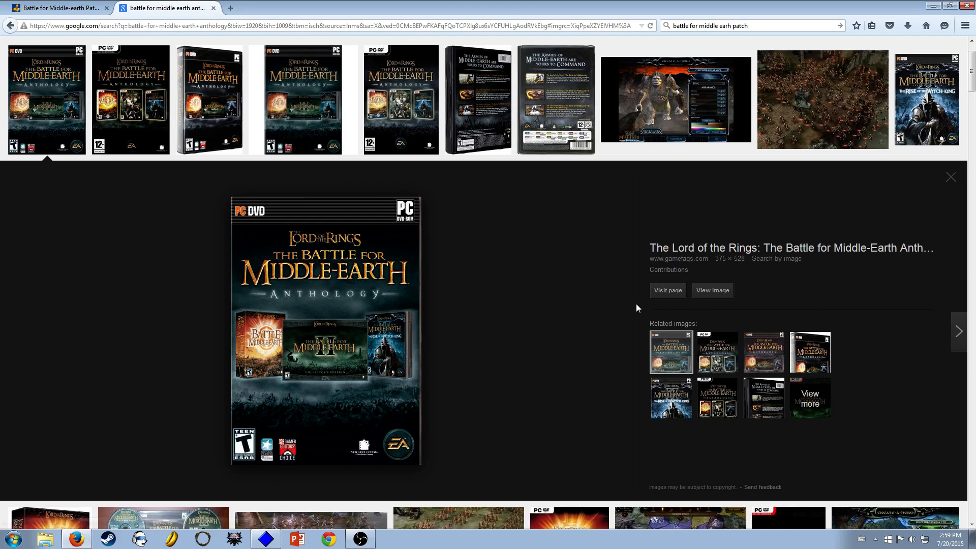
mouse_move(414, 350)
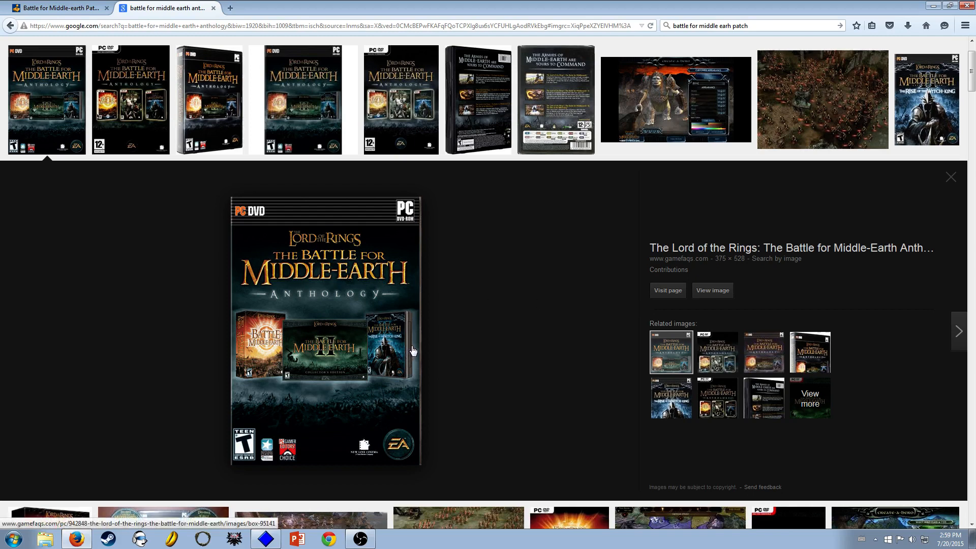
mouse_move(415, 346)
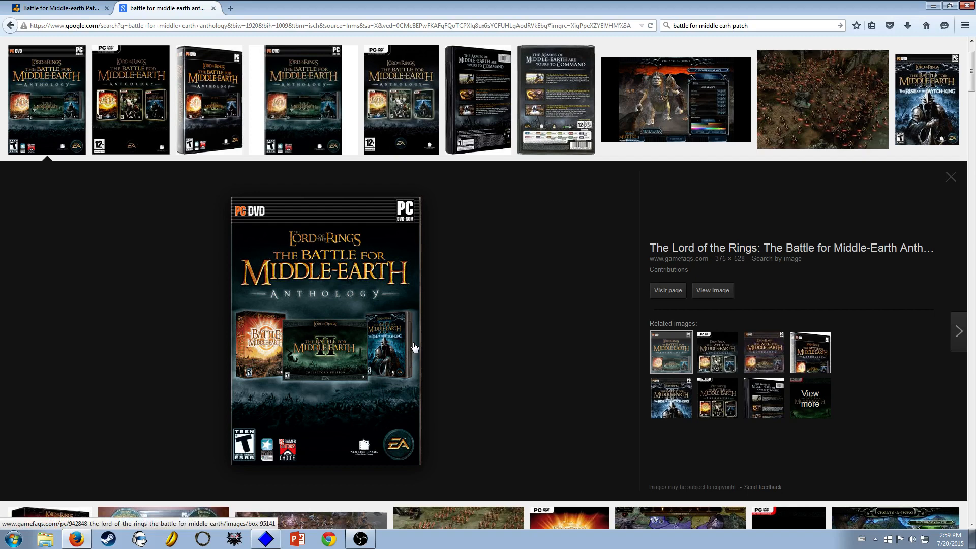
mouse_move(580, 324)
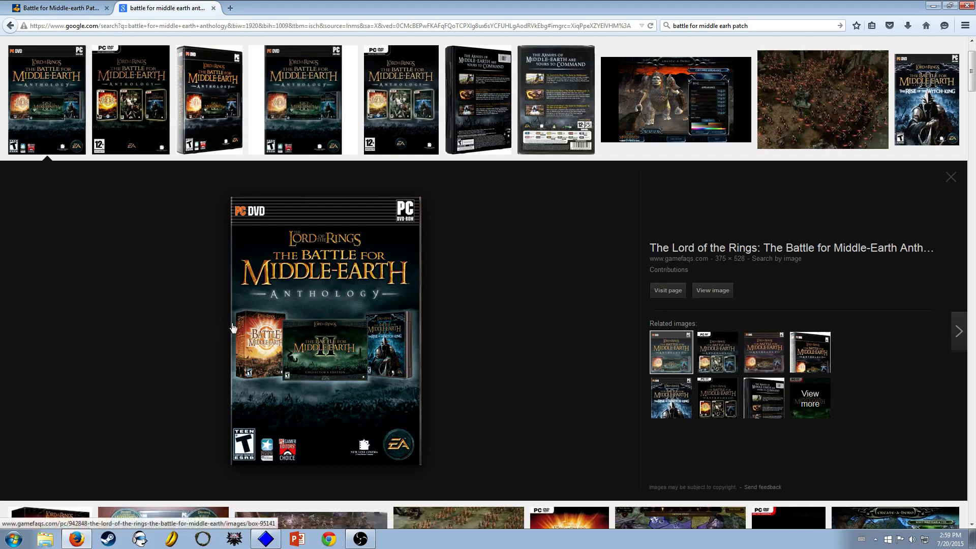
mouse_move(310, 195)
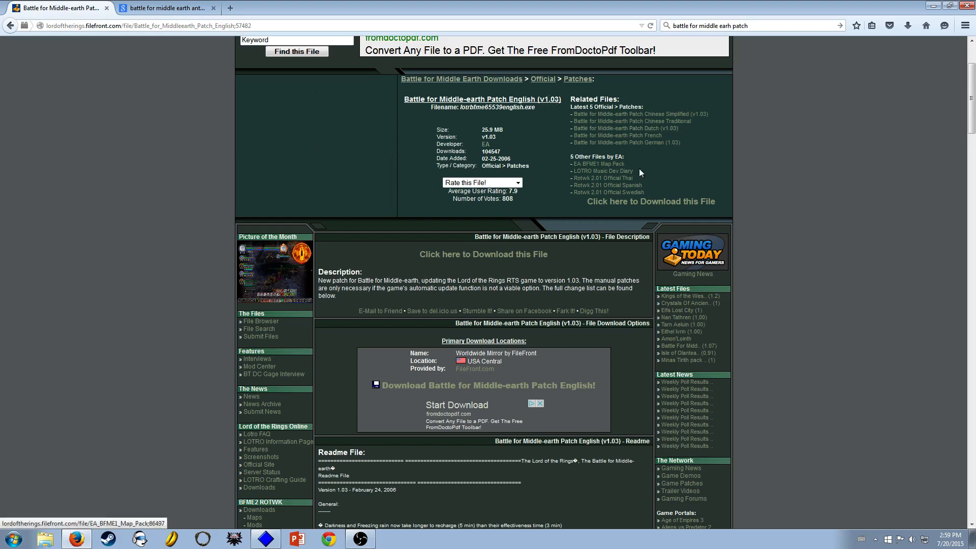
mouse_move(671, 184)
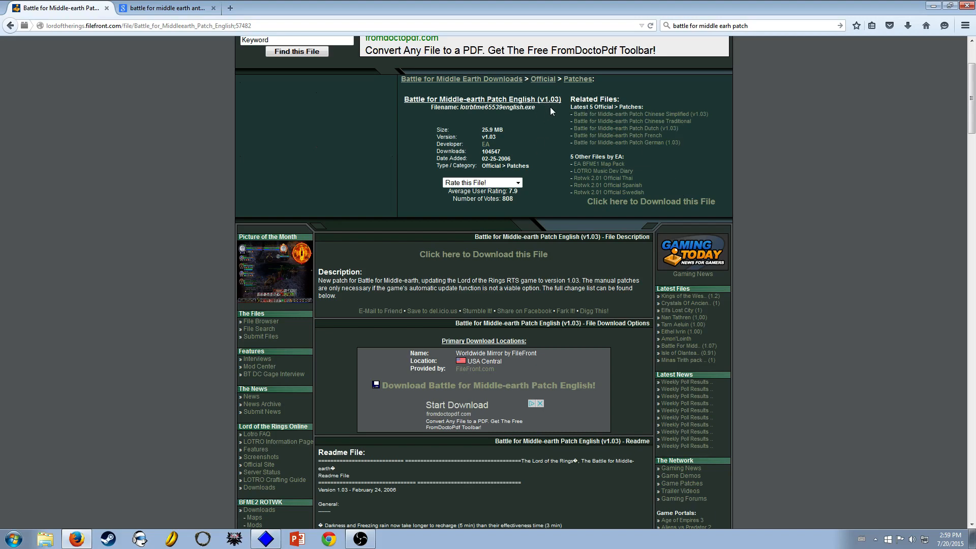
mouse_move(578, 5)
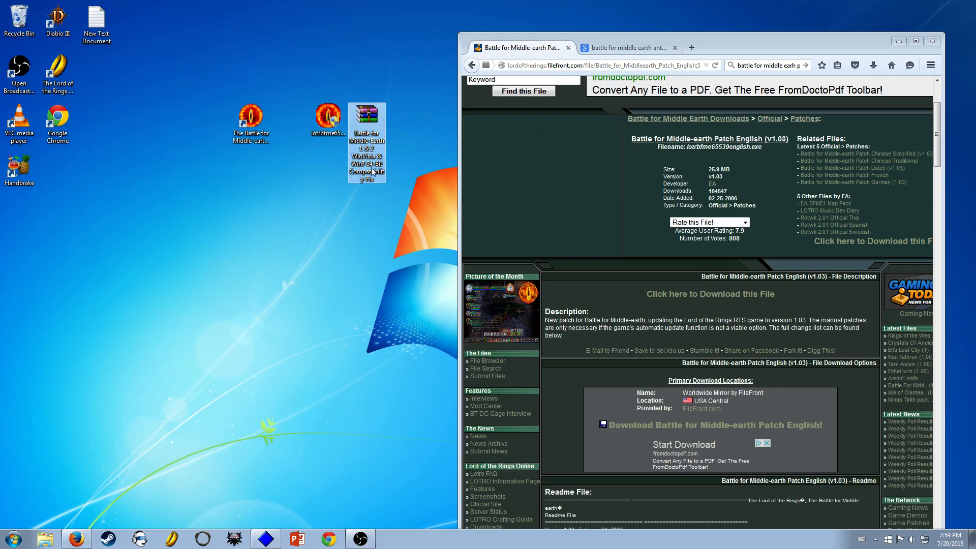
mouse_move(386, 189)
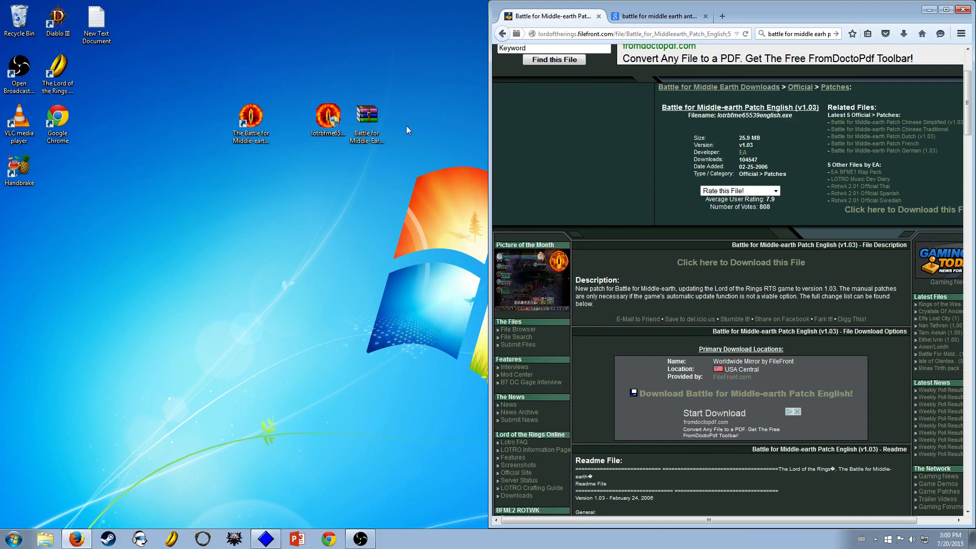
mouse_move(428, 158)
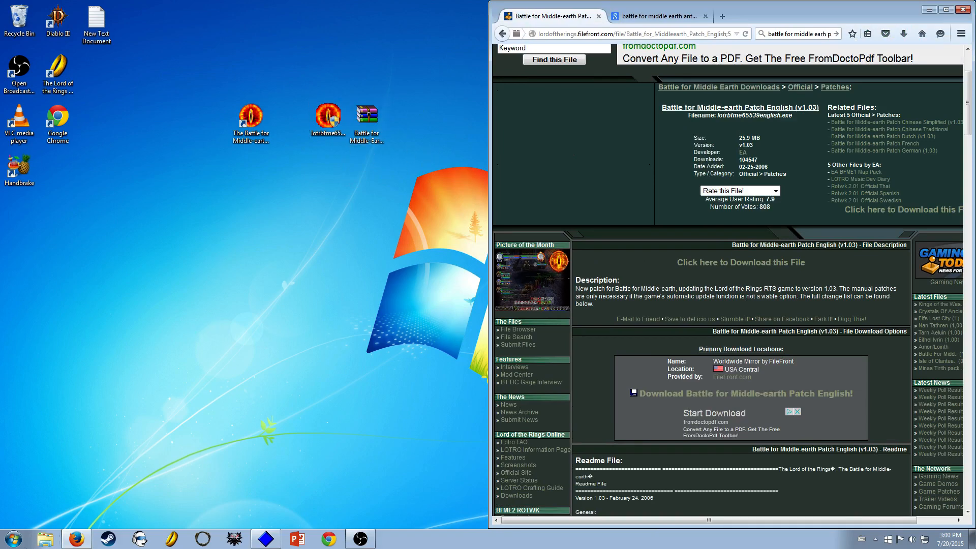
mouse_move(423, 155)
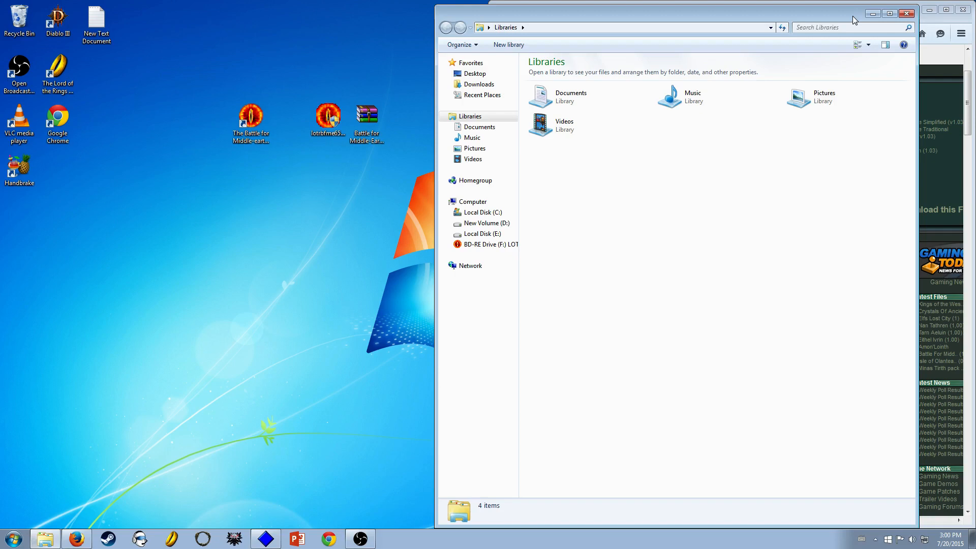
mouse_move(758, 336)
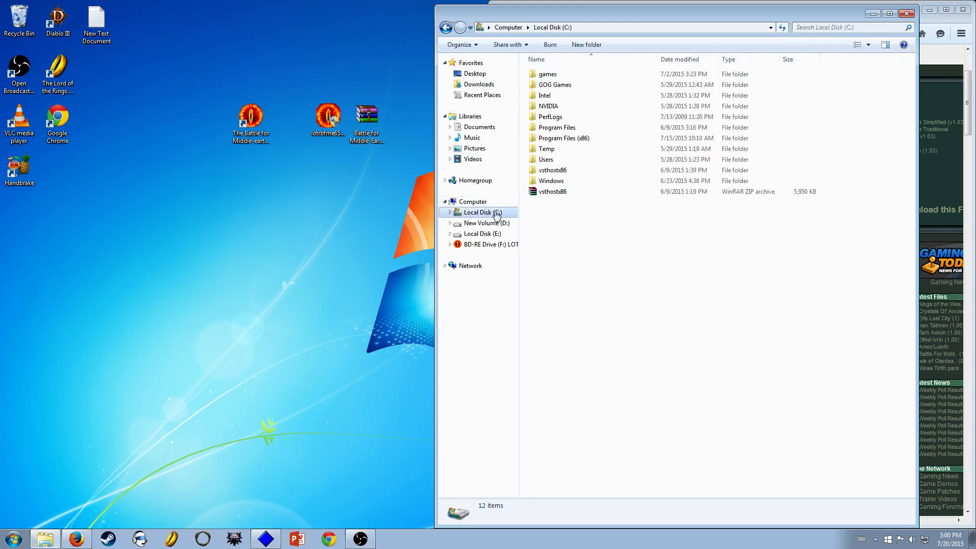
- Navigate from the user folder through AppData\Roaming into My Battle for Middle-earth Files
double_click(546, 159)
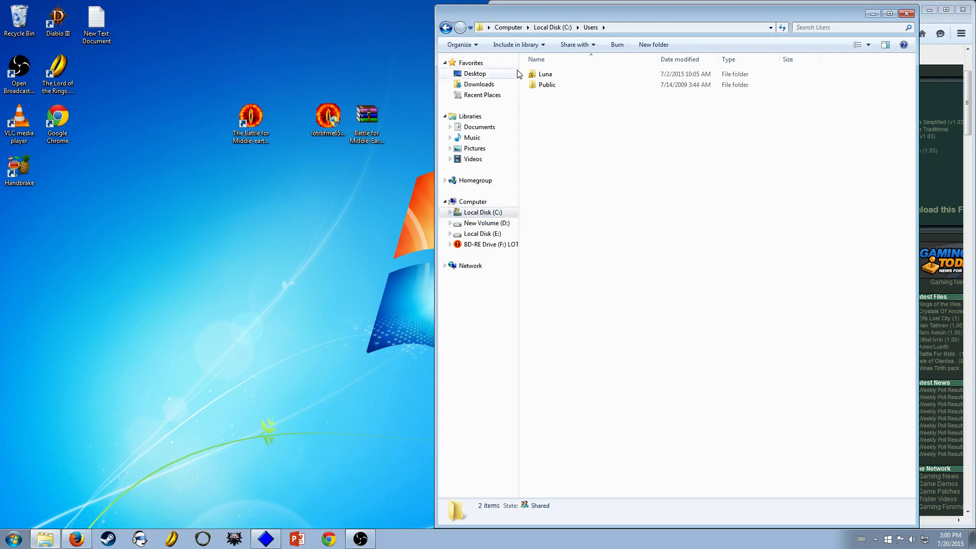
double_click(545, 73)
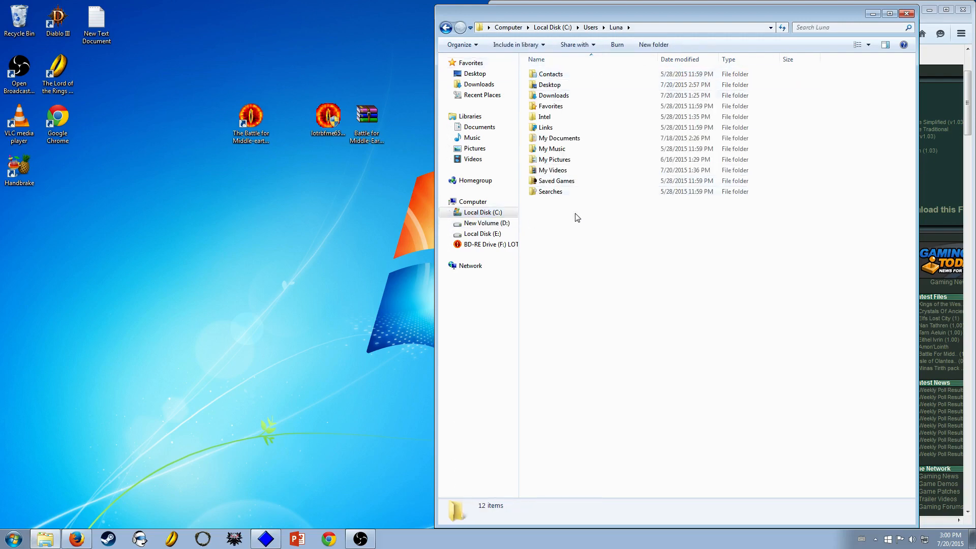
mouse_move(619, 217)
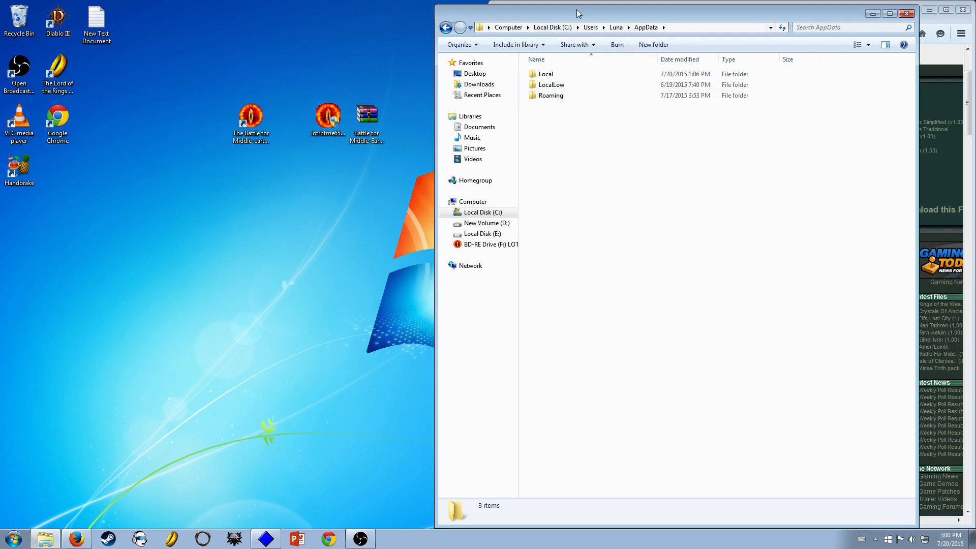
click(550, 95)
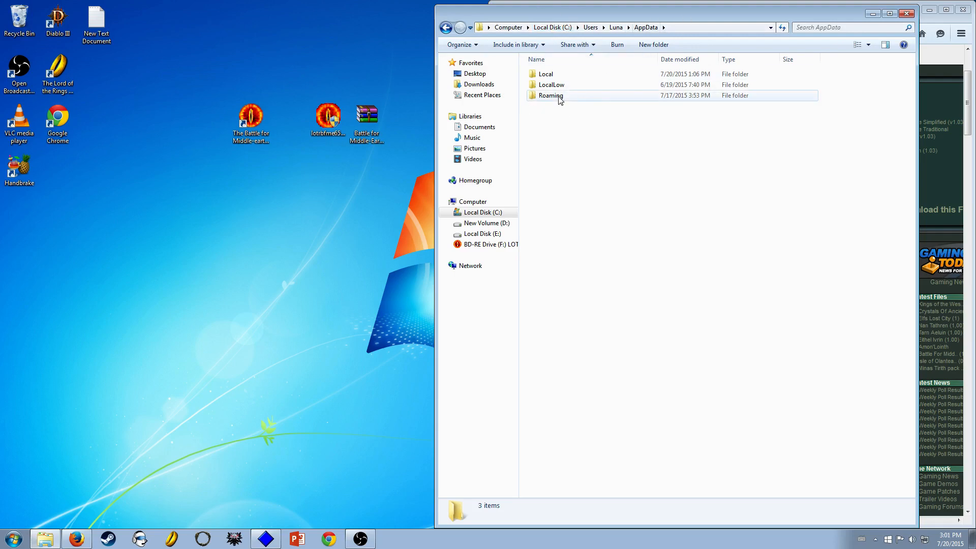
double_click(550, 95)
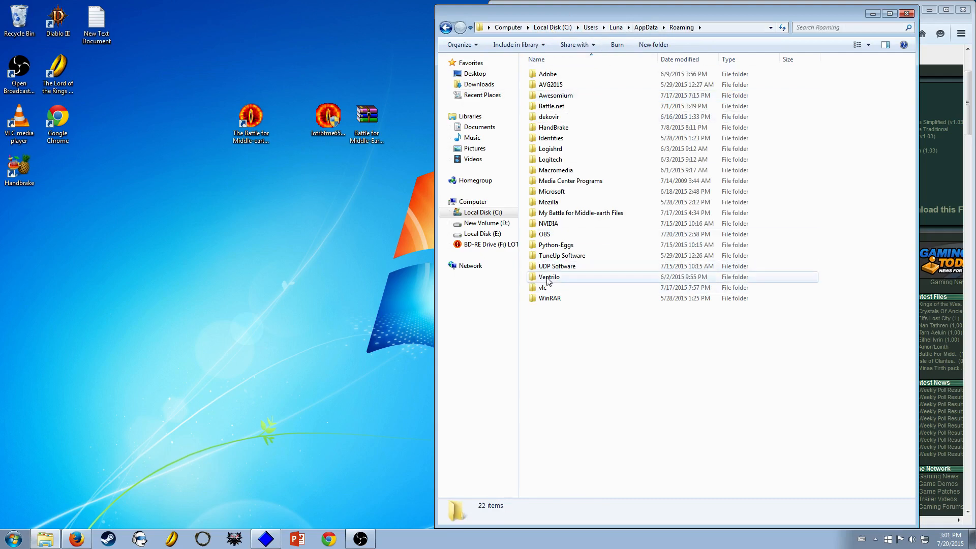
double_click(581, 213)
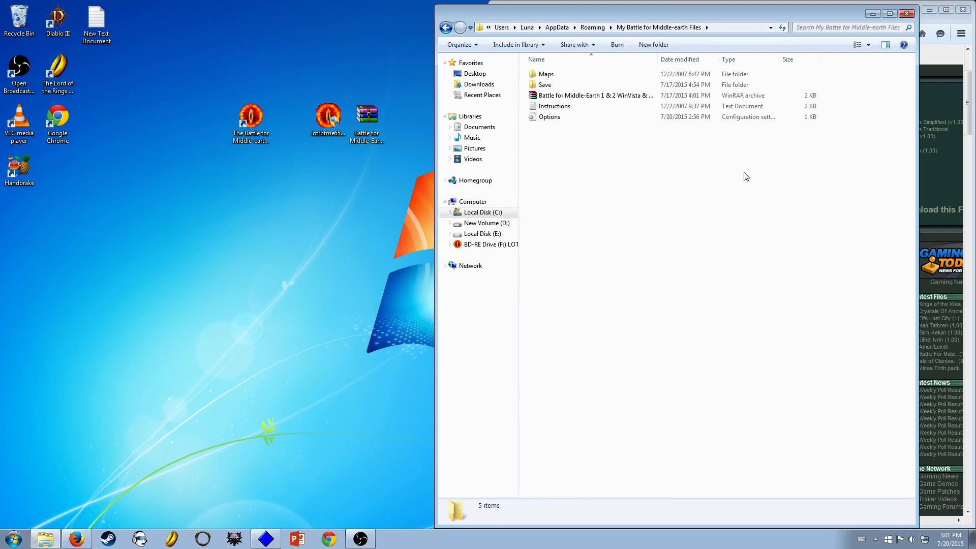
- Open the Options file from My Battle for Middle-earth Files in Notepad
click(592, 95)
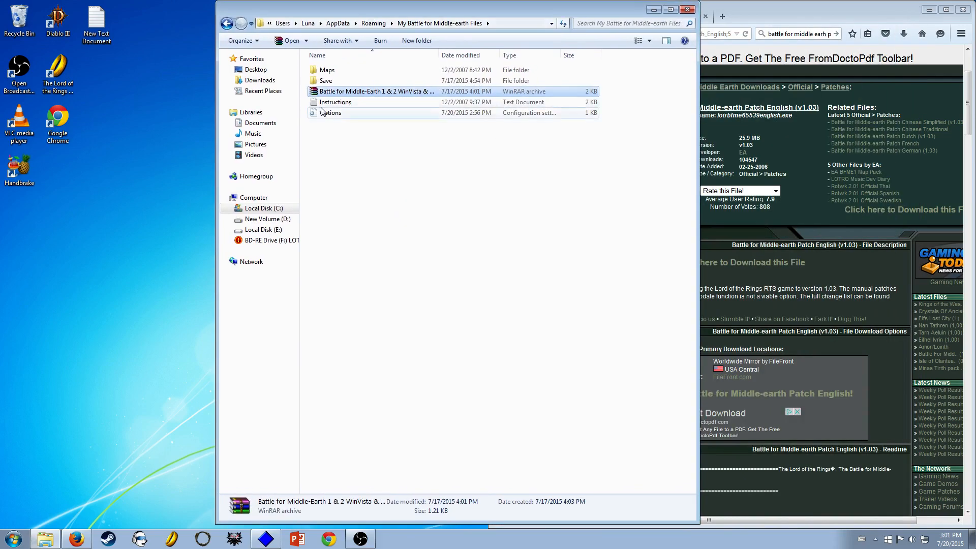
double_click(335, 102)
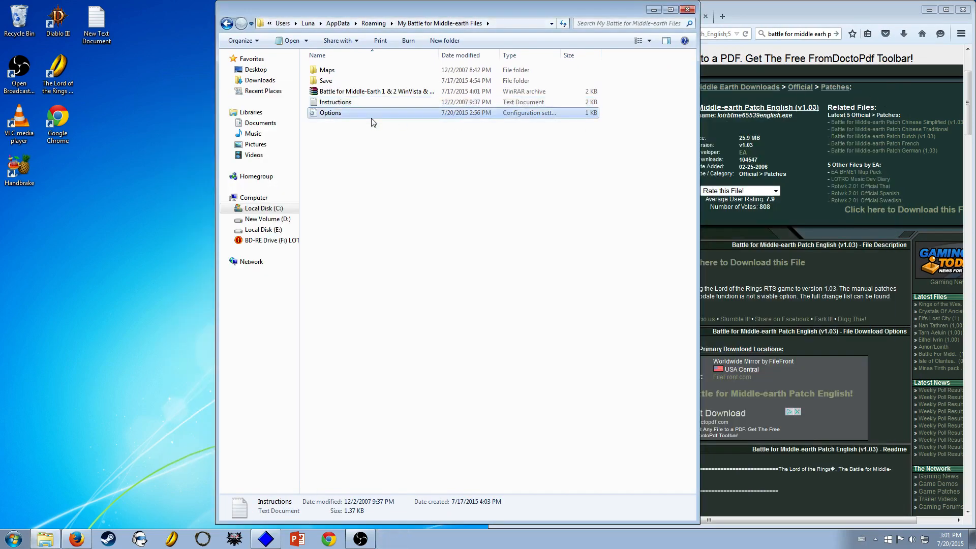
double_click(330, 113)
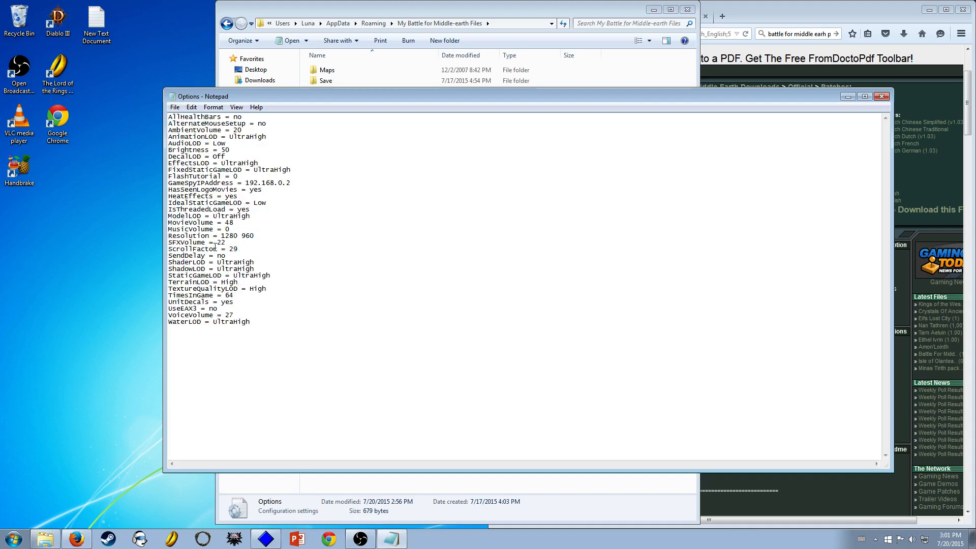
triple_click(210, 236)
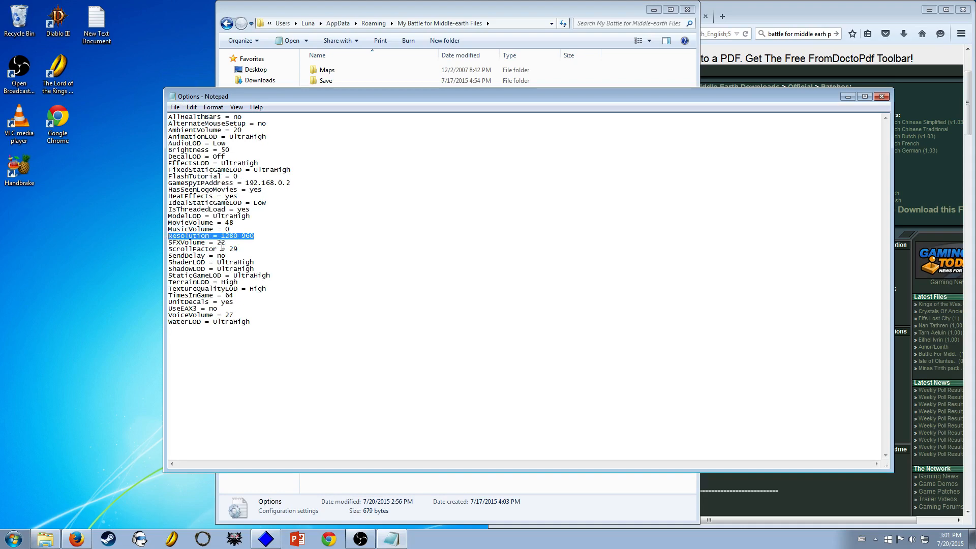
mouse_move(266, 234)
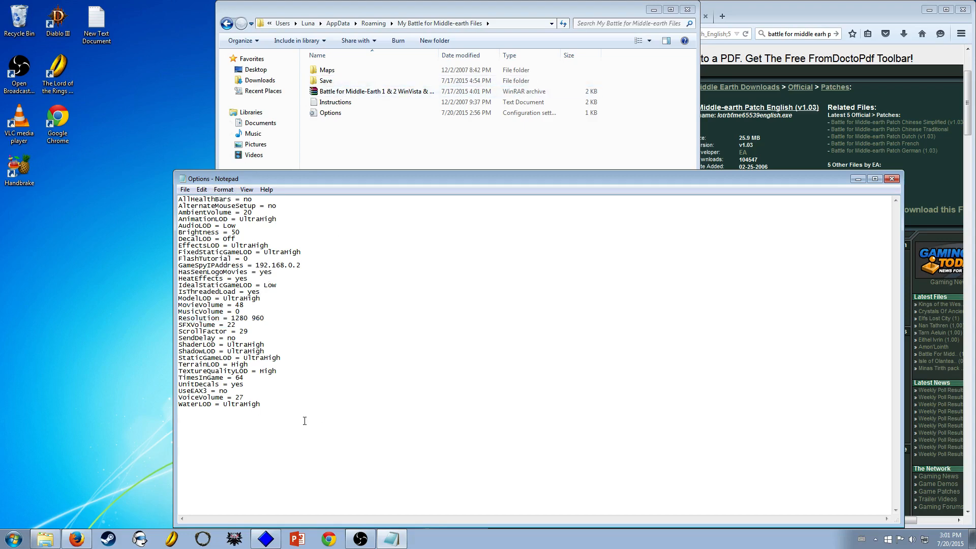
click(874, 179)
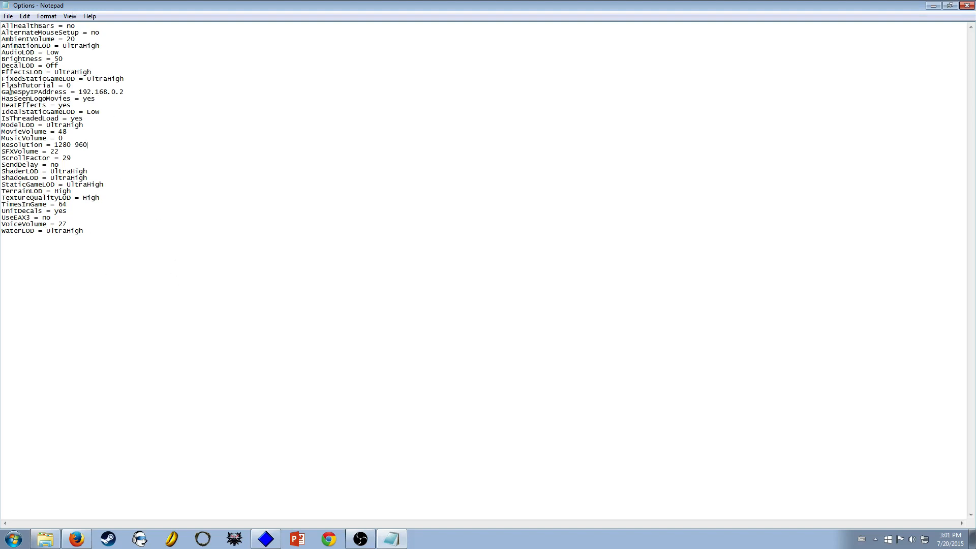
click(124, 92)
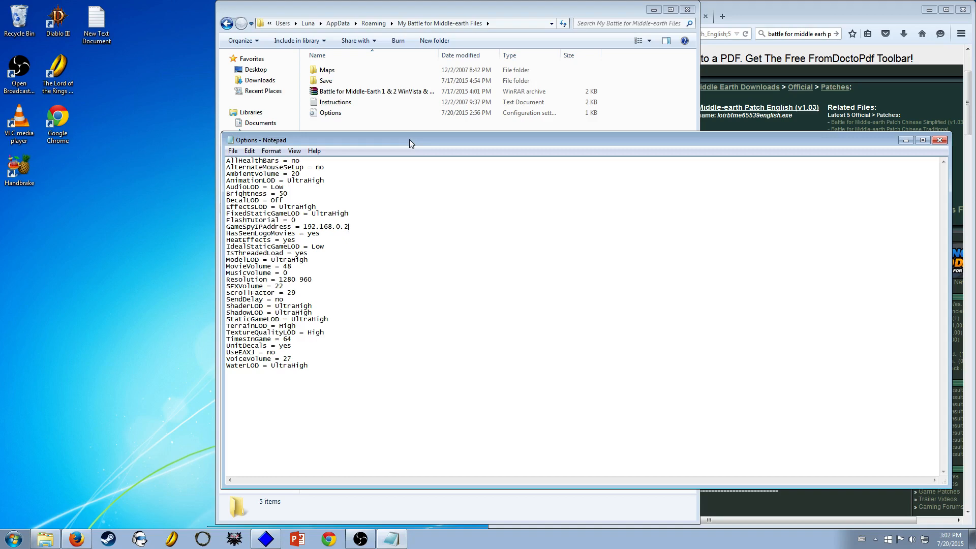
mouse_move(694, 277)
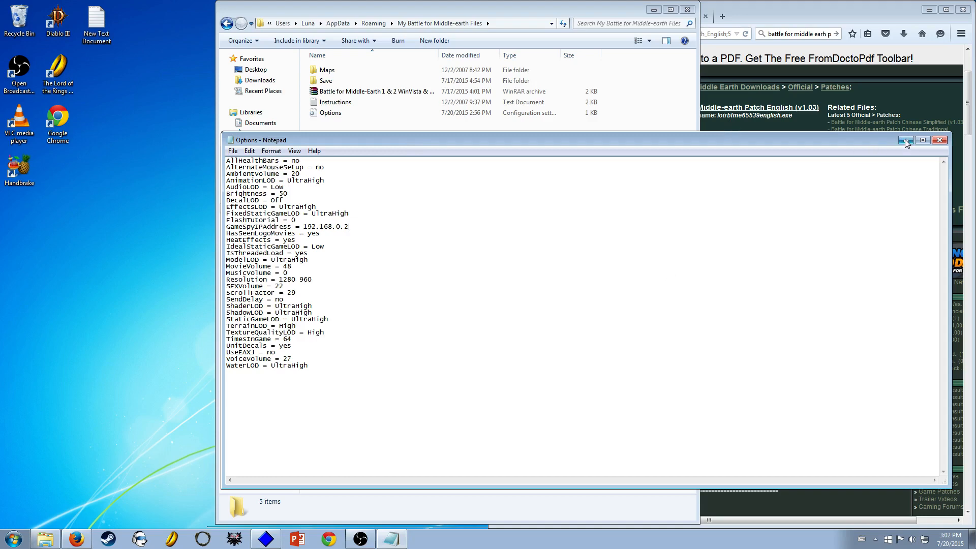
mouse_move(906, 141)
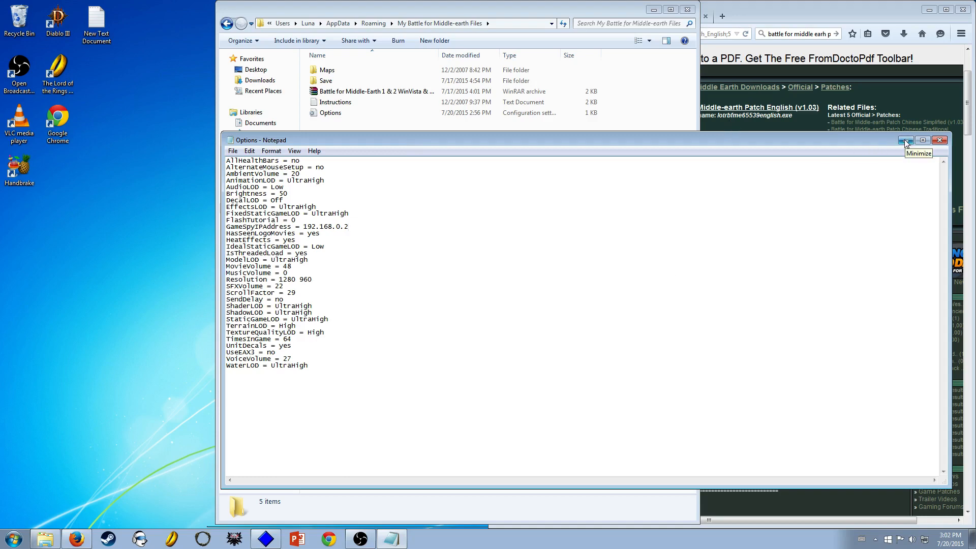
mouse_move(397, 410)
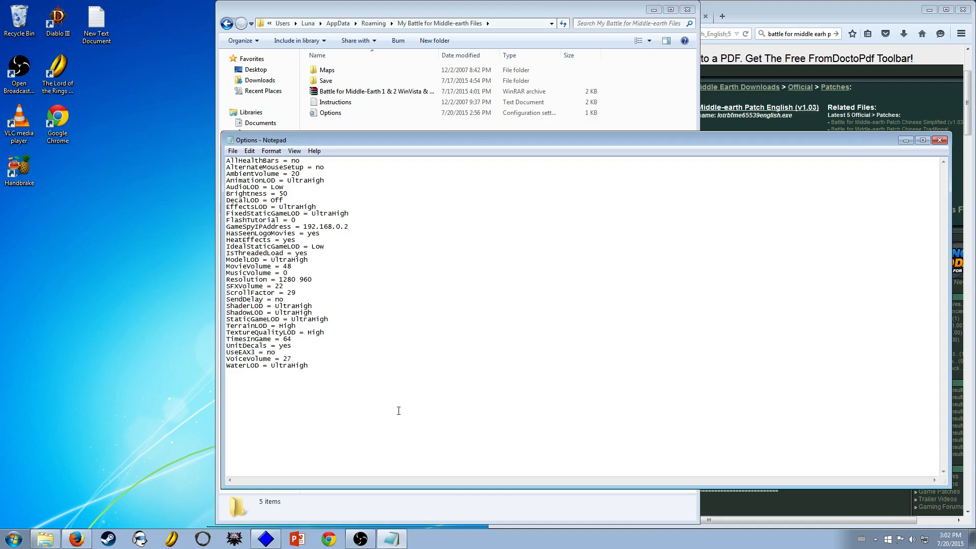